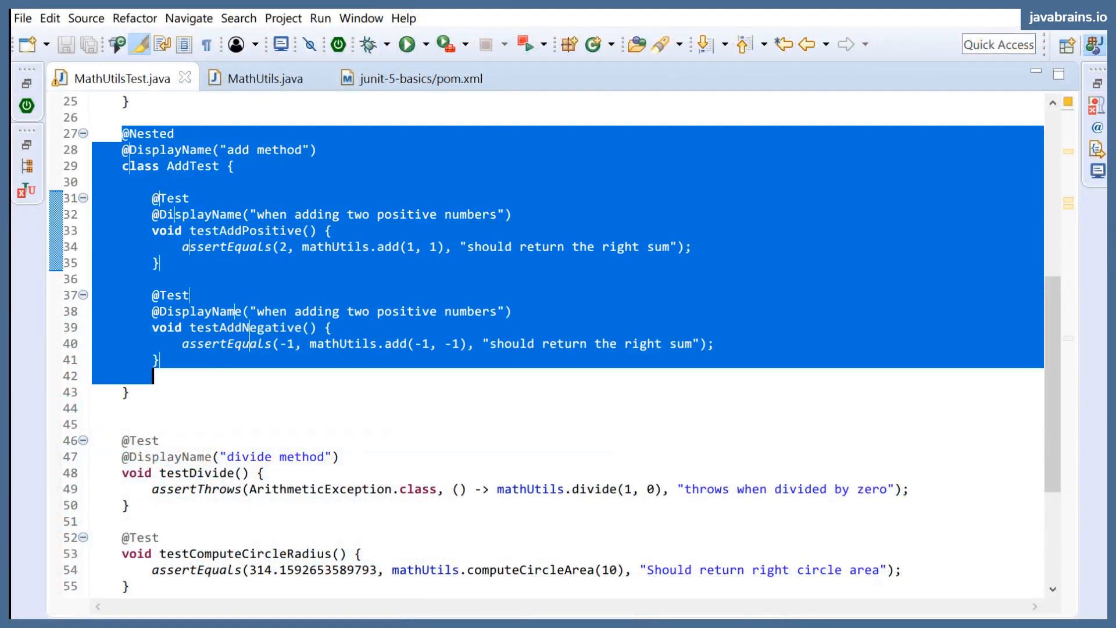
click(334, 230)
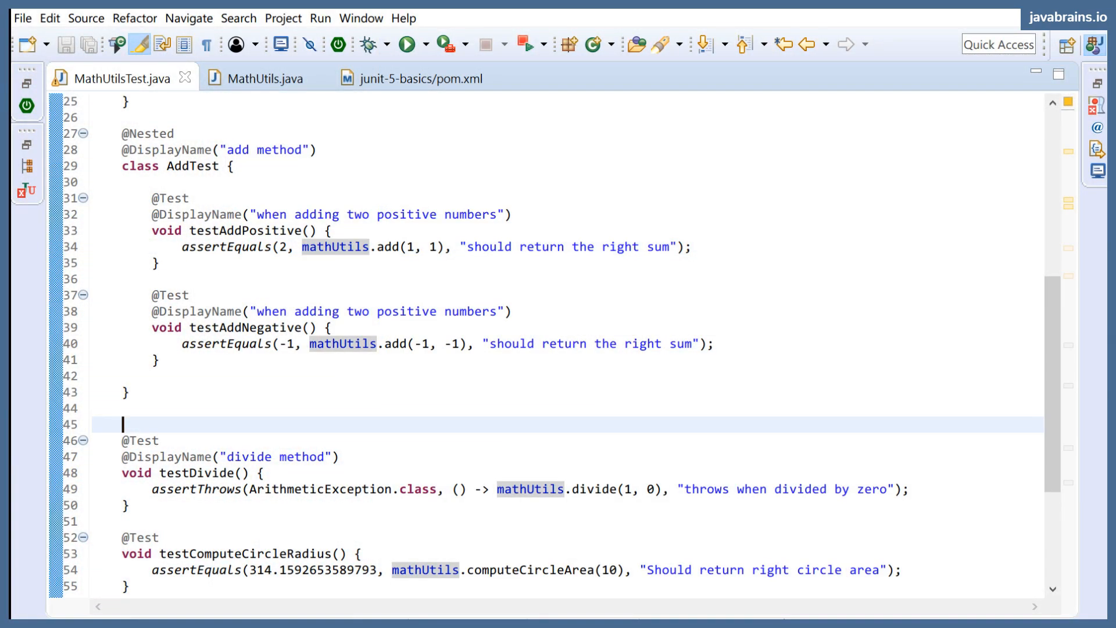
key(Enter)
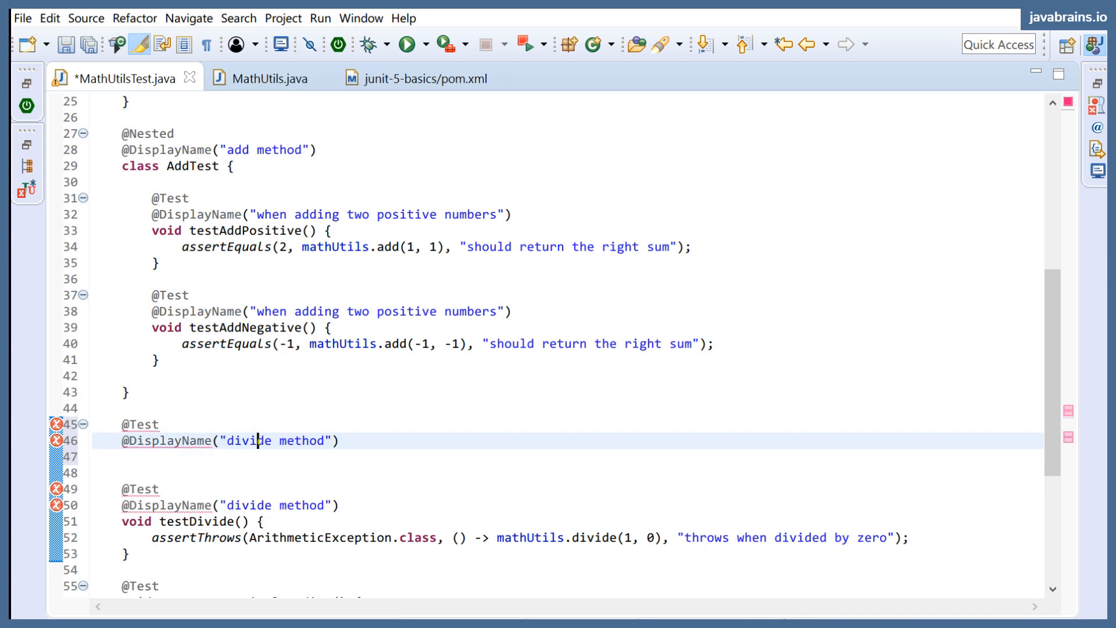
text(multiply)
click(567, 456)
text(void)
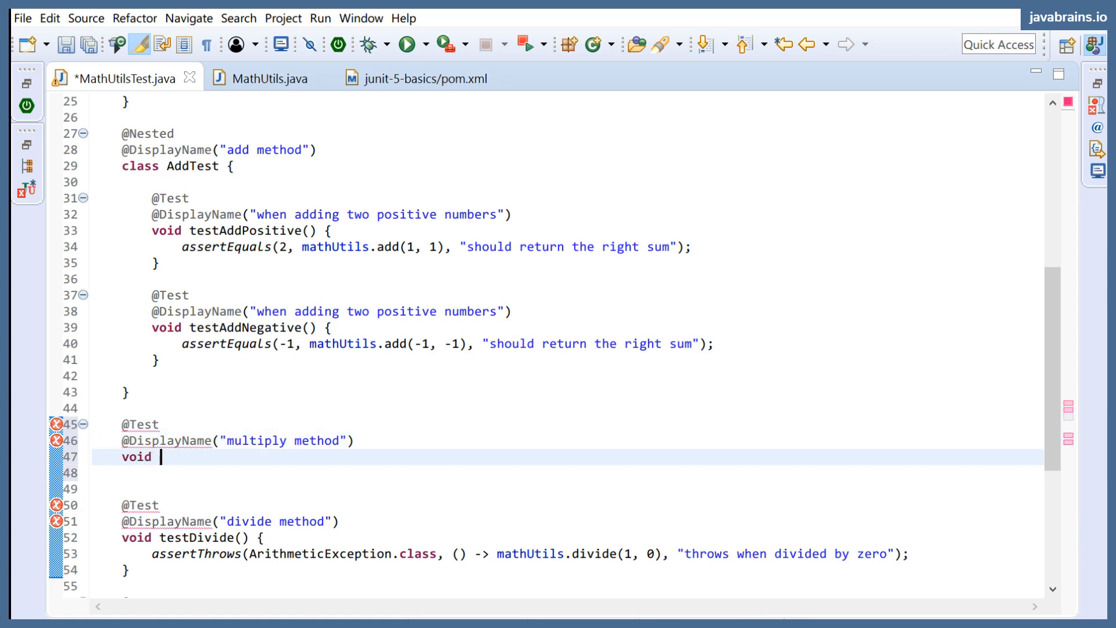
text(testMultipl)
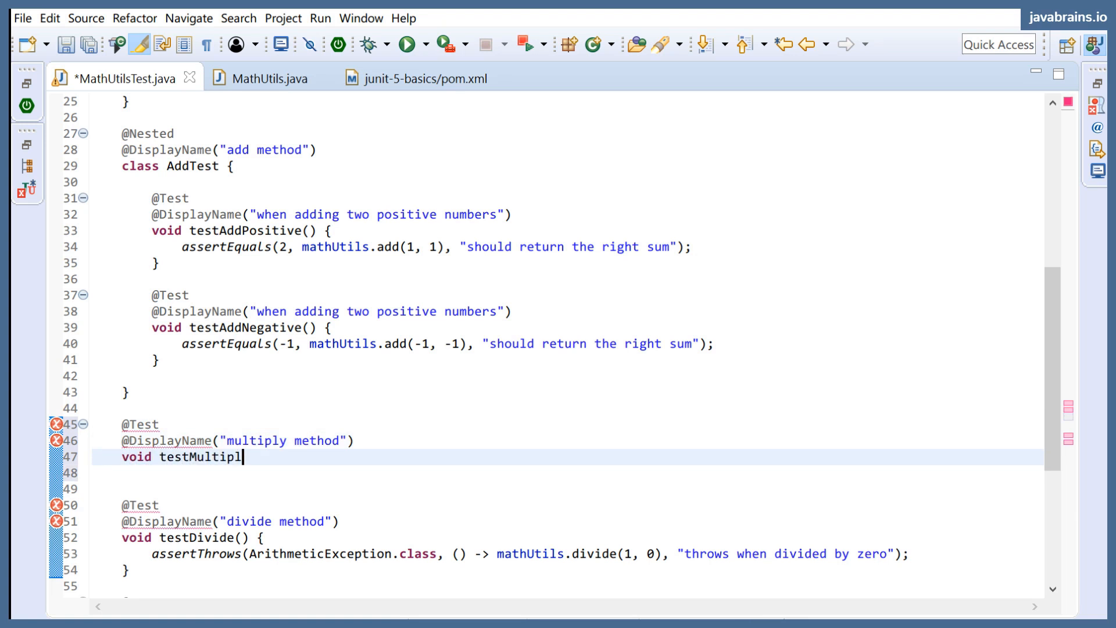
text(y() {)
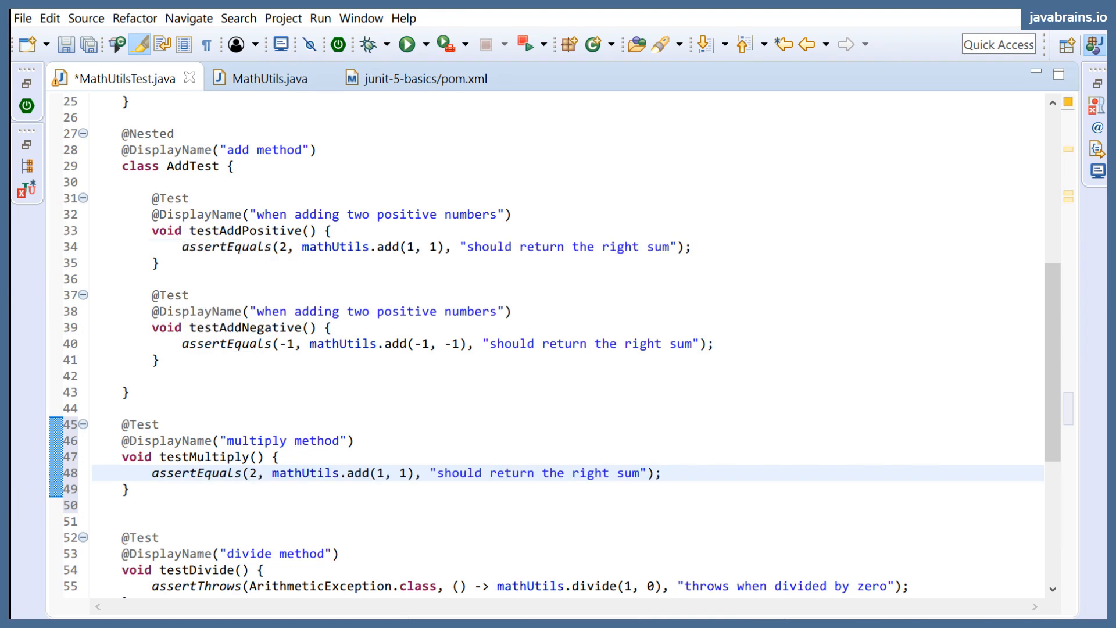
Step: Assert multiply(2, 2) equals 4 with the message "should return the right product"
double_click(250, 473)
text(4)
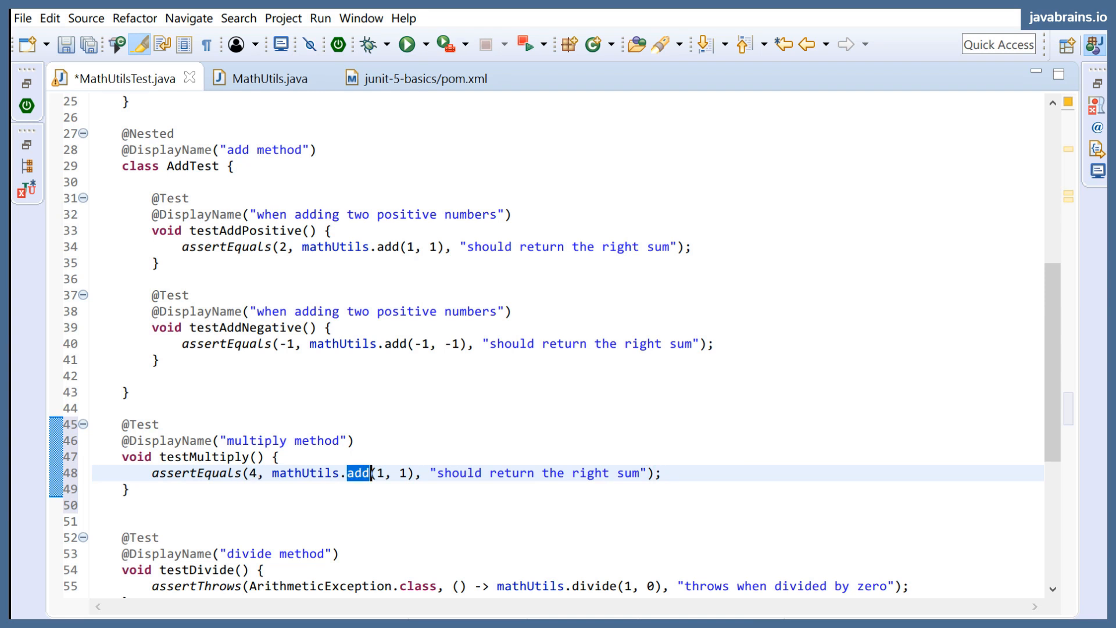
text(multiply)
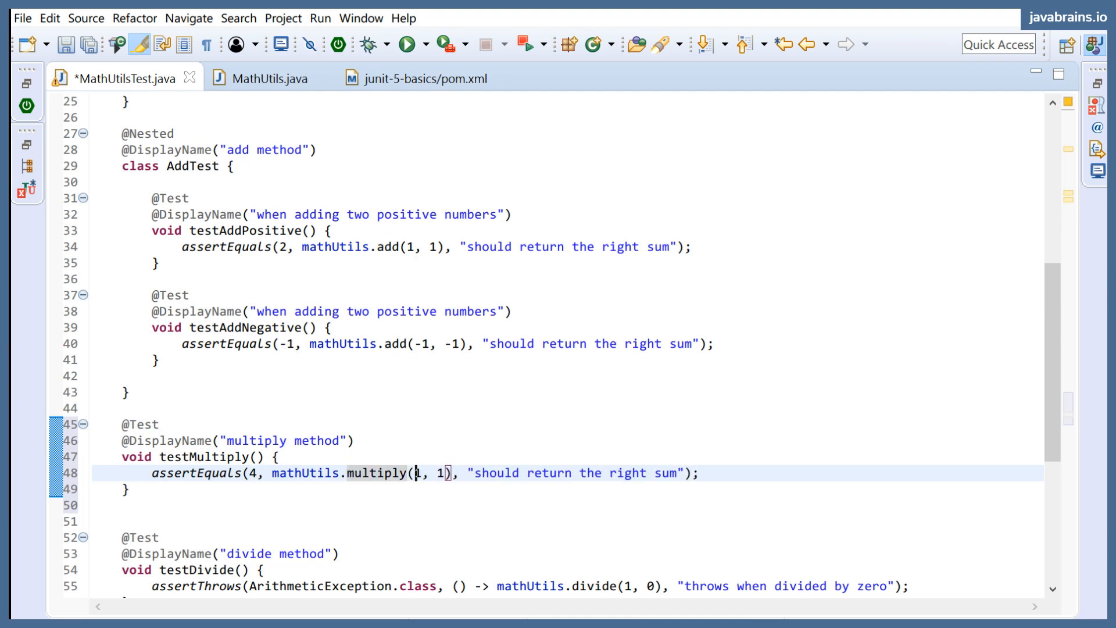
text(2,)
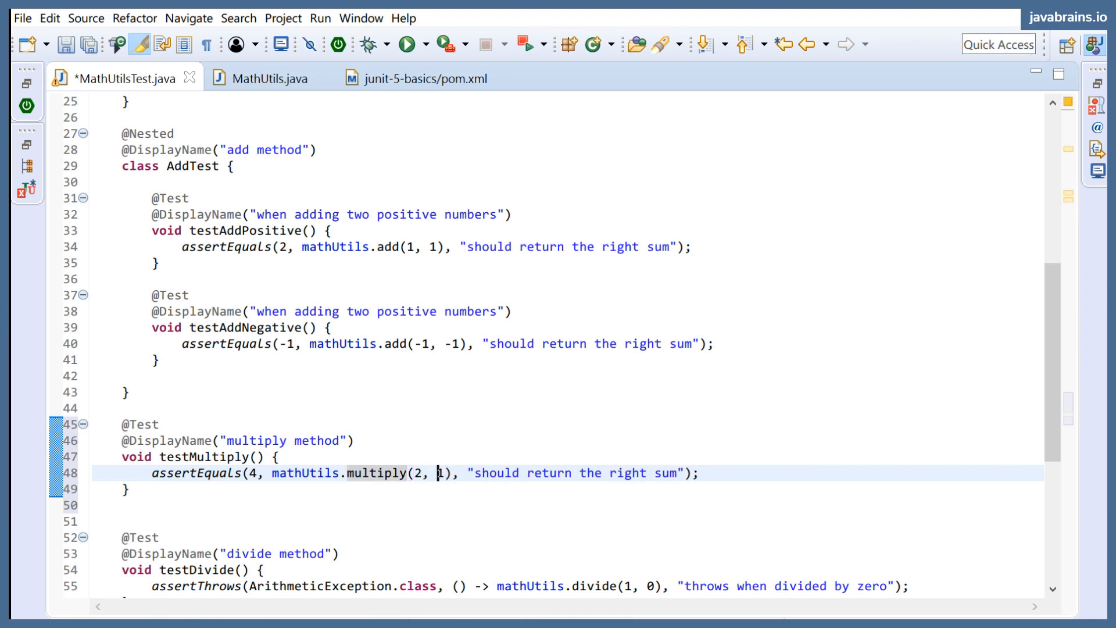
text(2)
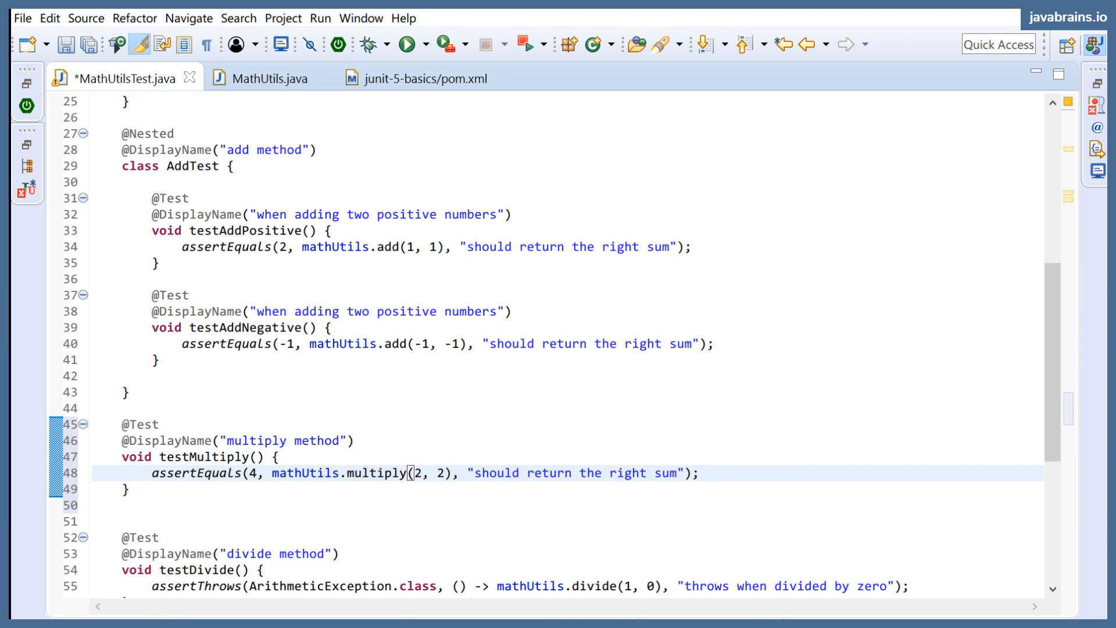
double_click(665, 473)
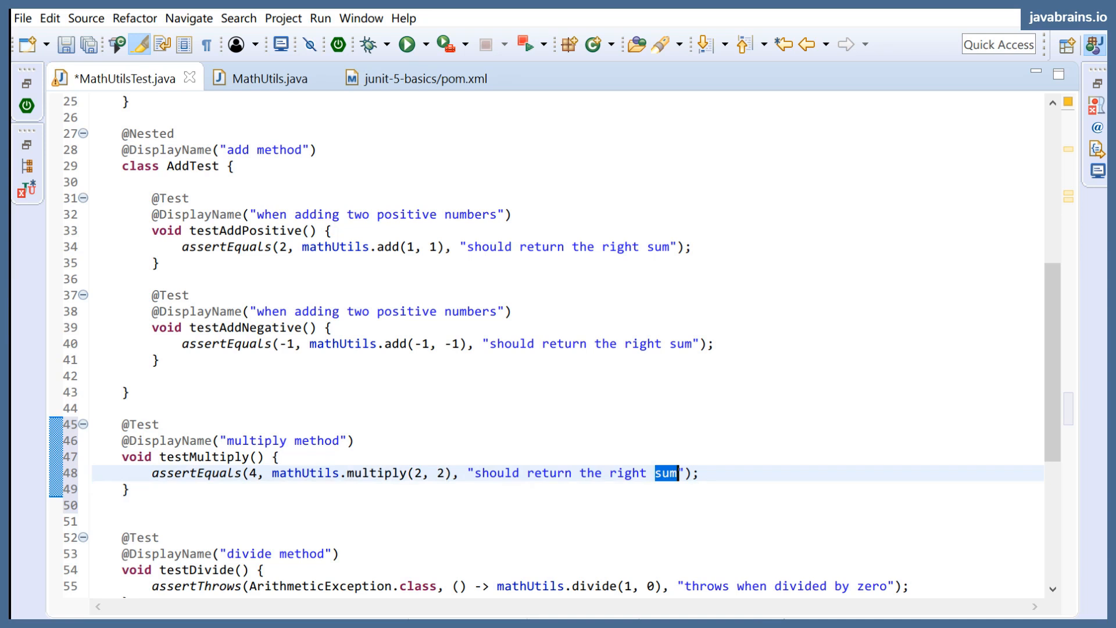
text(product)
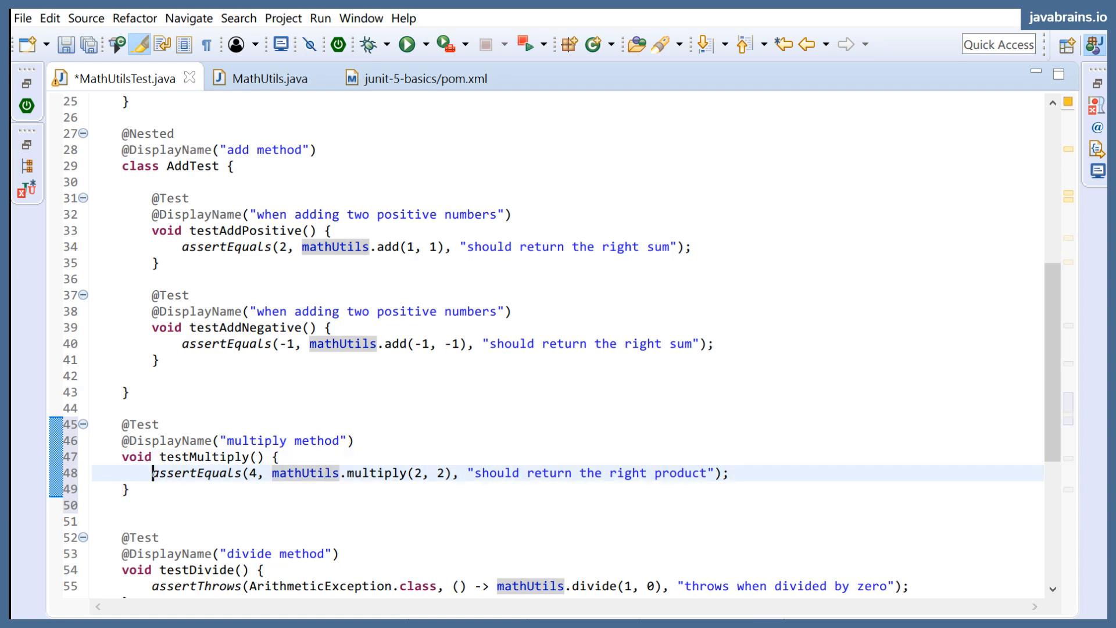
Step: Comment out the assertEquals line and begin an assertAll( call with its static import
key(Ctrl+/)
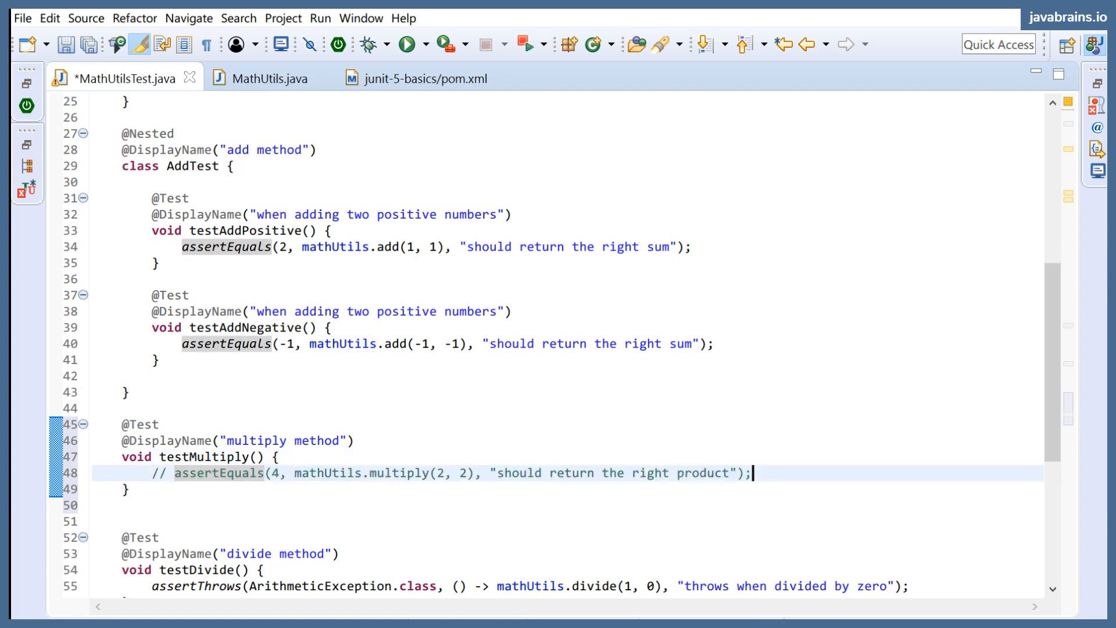
text(assertA)
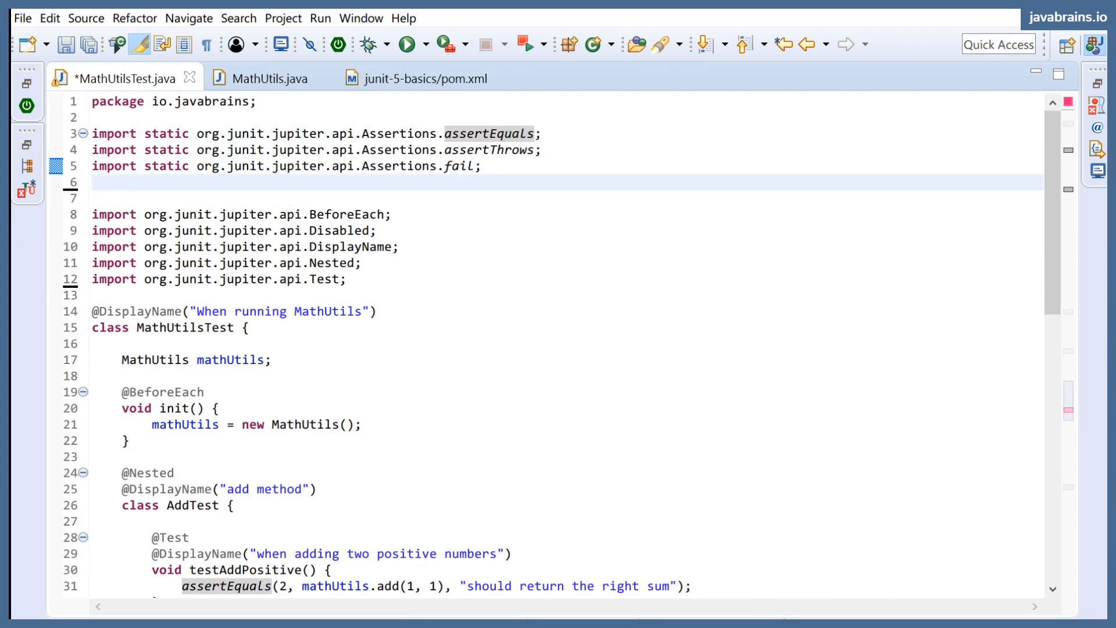
text(import static org.junit.jupiter.api.Assertions.fail;)
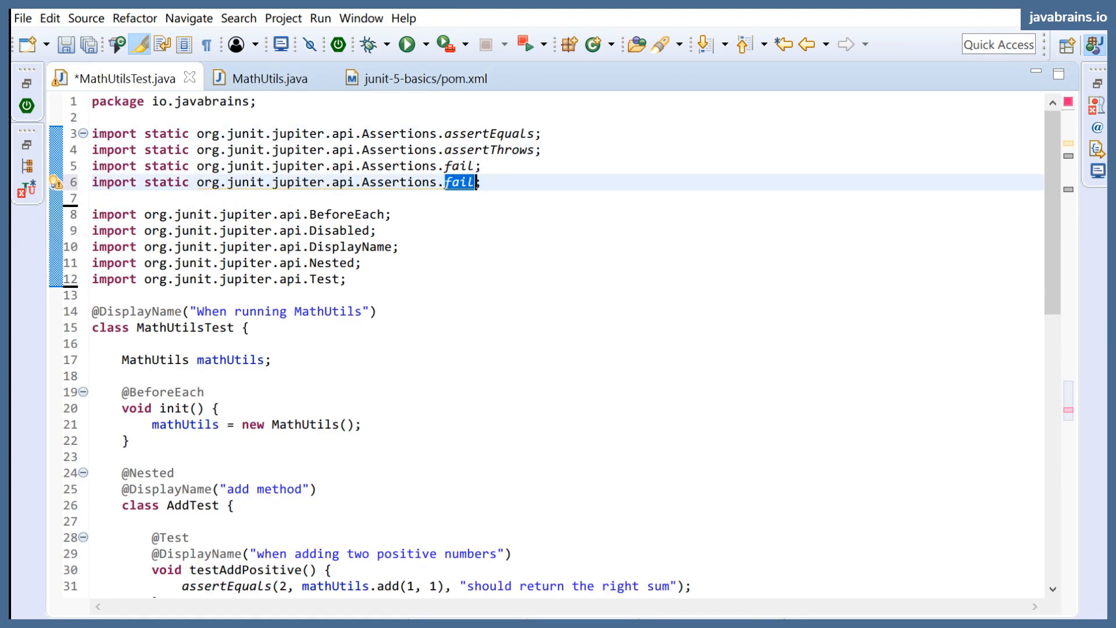
text(assertAll)
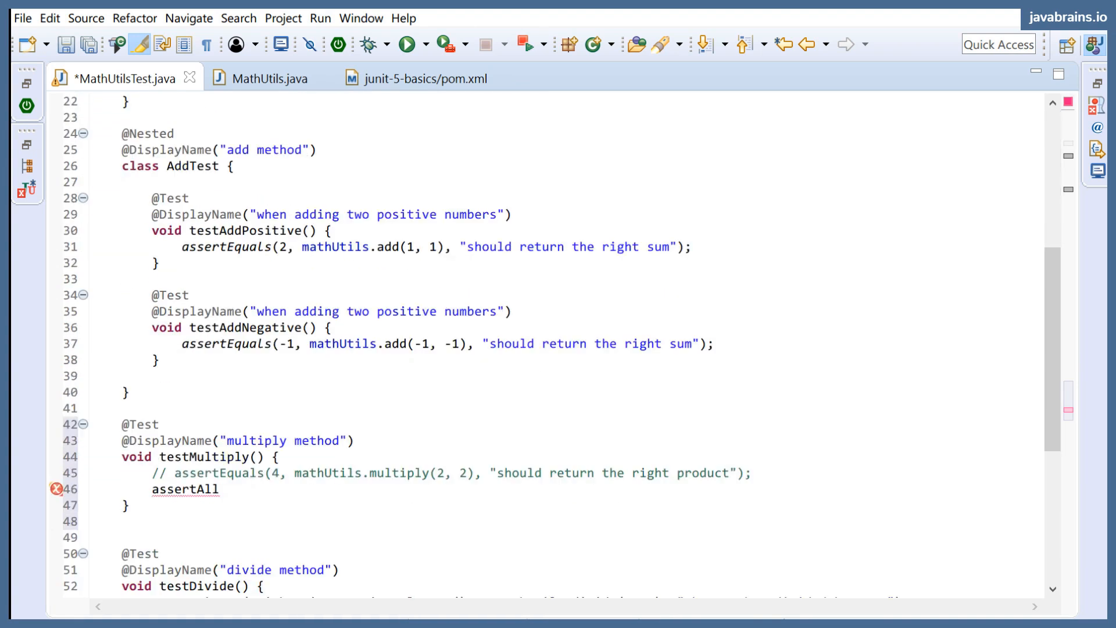
text(()
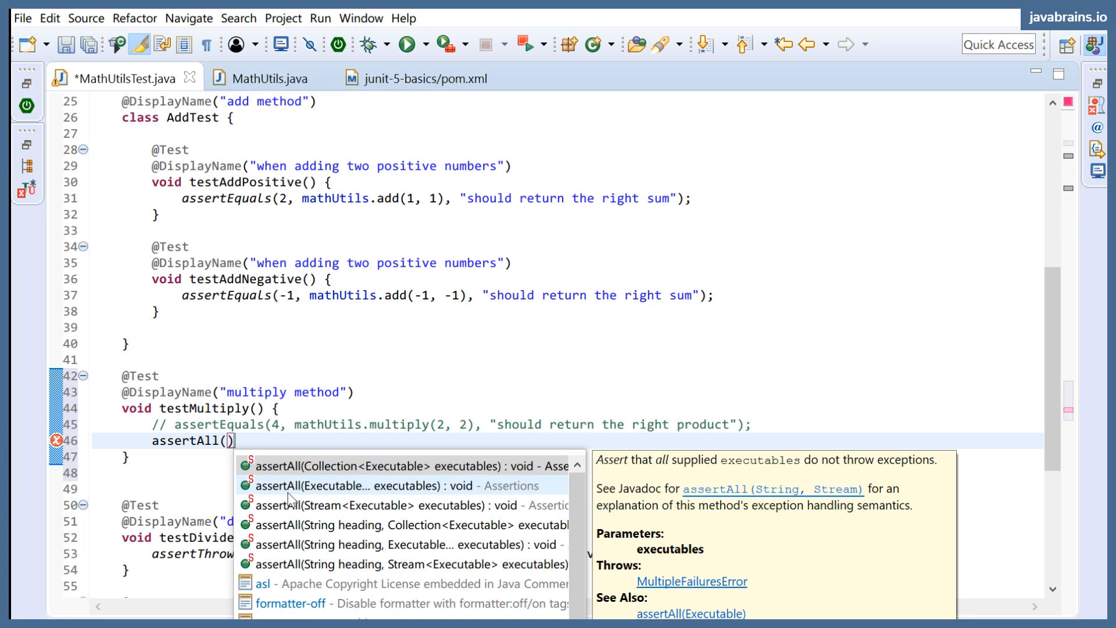
mouse_move(344, 525)
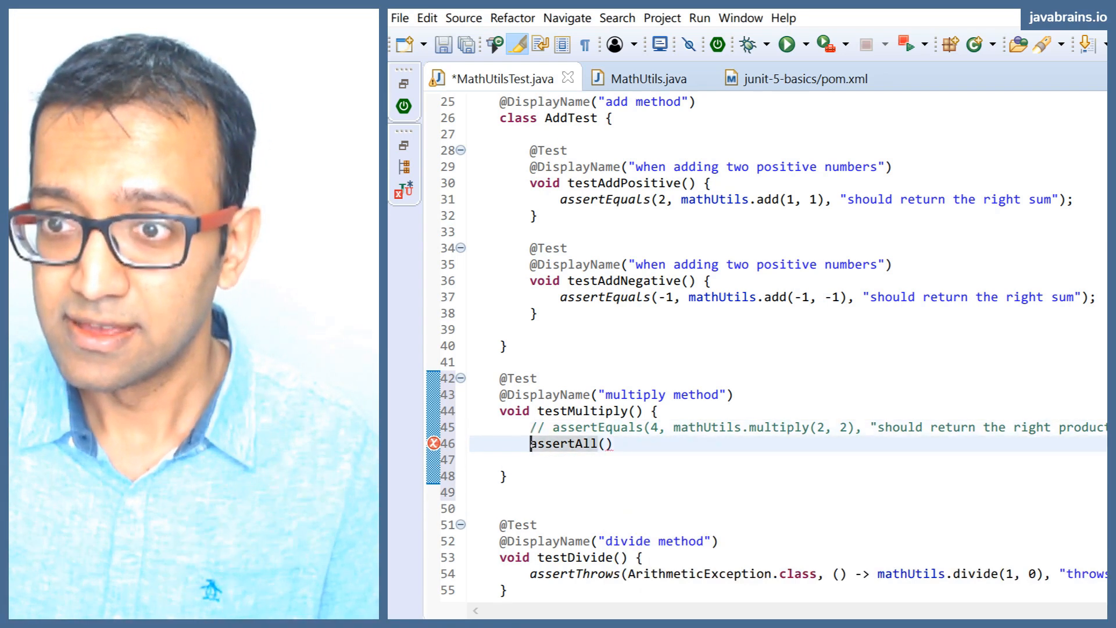
Step: Write a lambda () -> assertEquals(4, mathUtils.multiply(2, 2), ...) inside assertAll
text(()
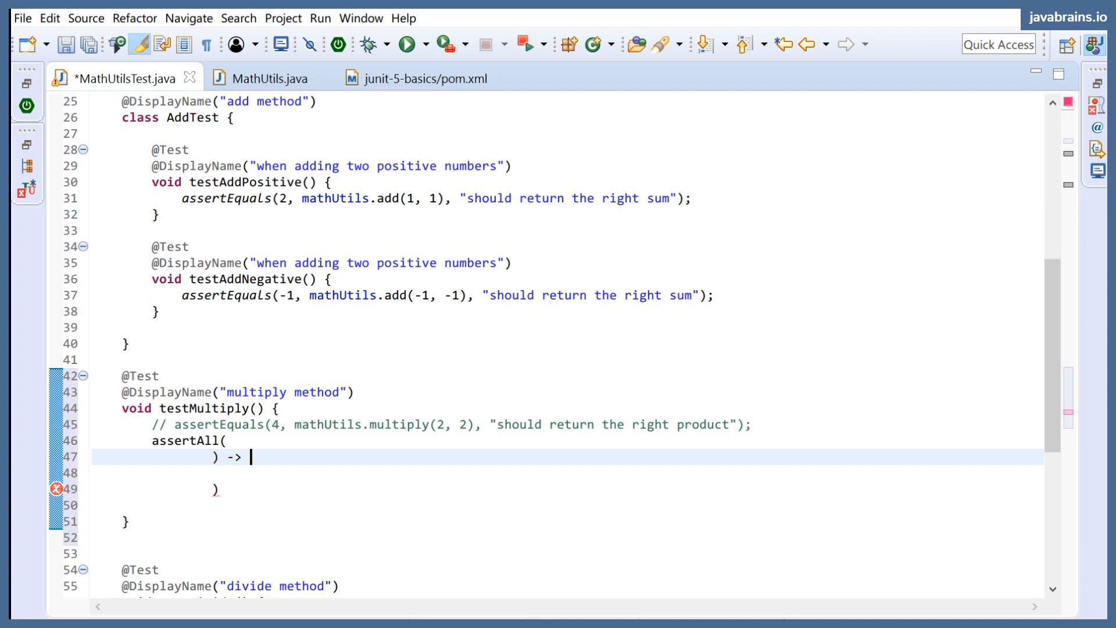
text(a)
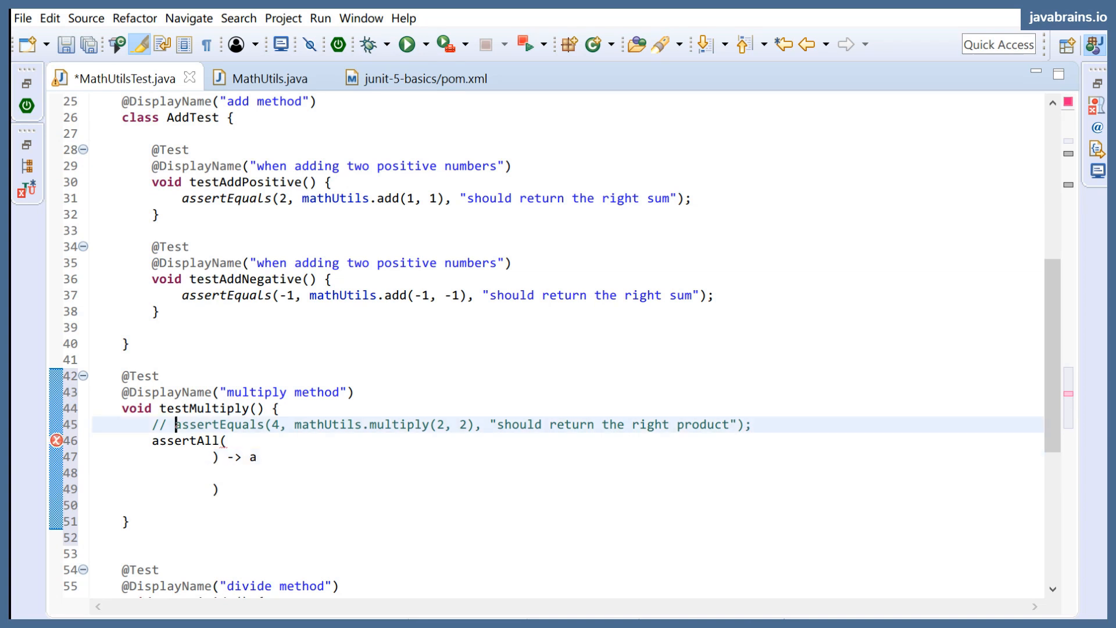
drag(175, 424, 744, 425)
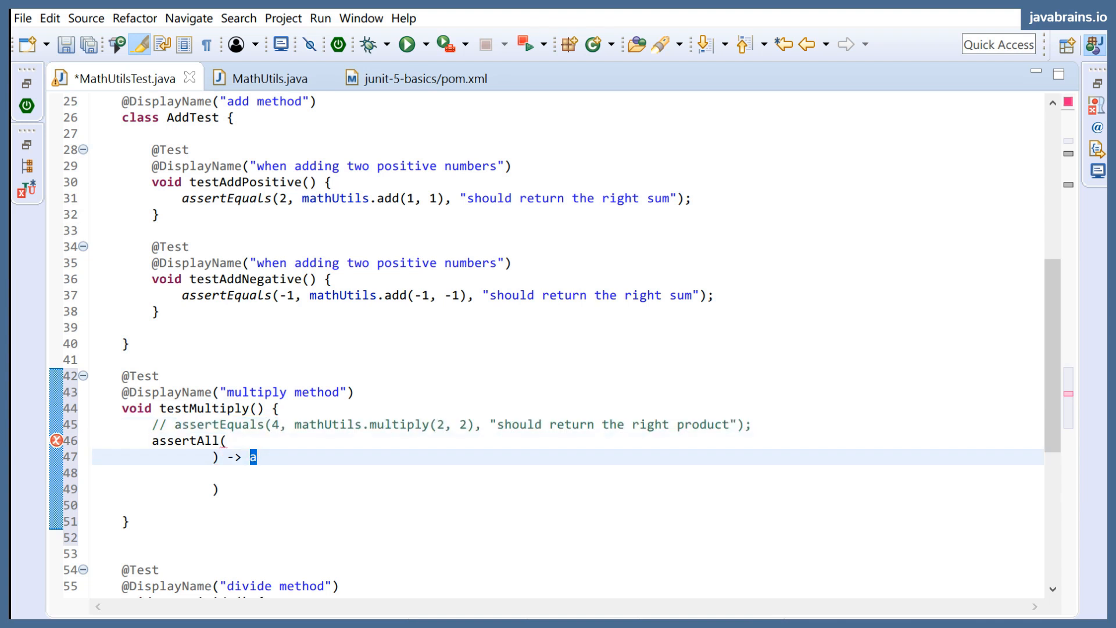
text(ssertEquals(4, mathUtils.multiply(2, 2), "should return the right product"))
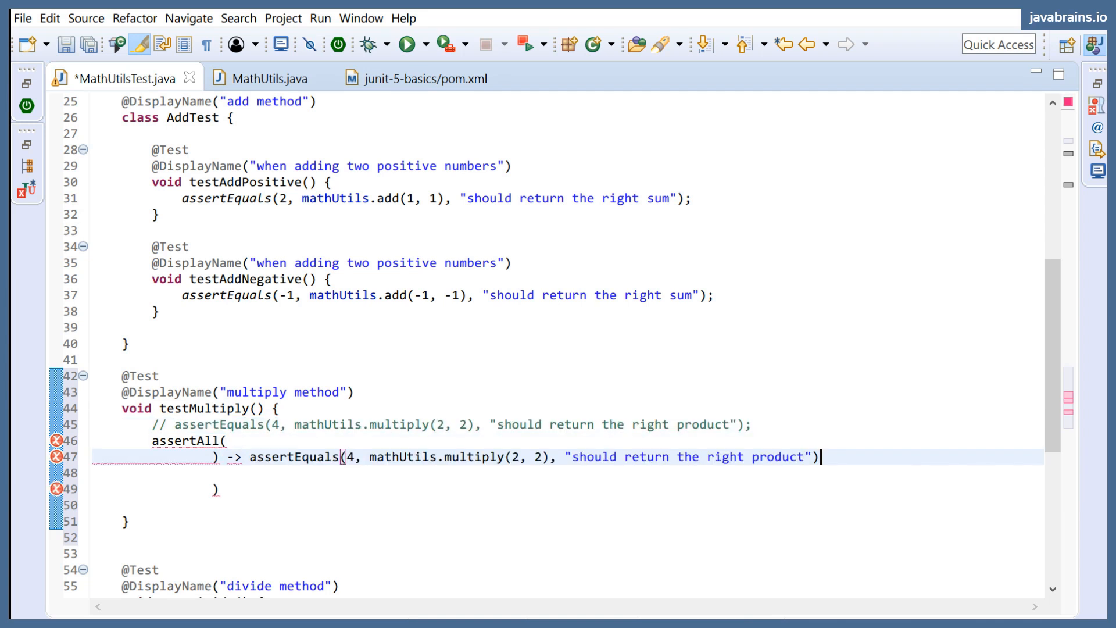
text(,)
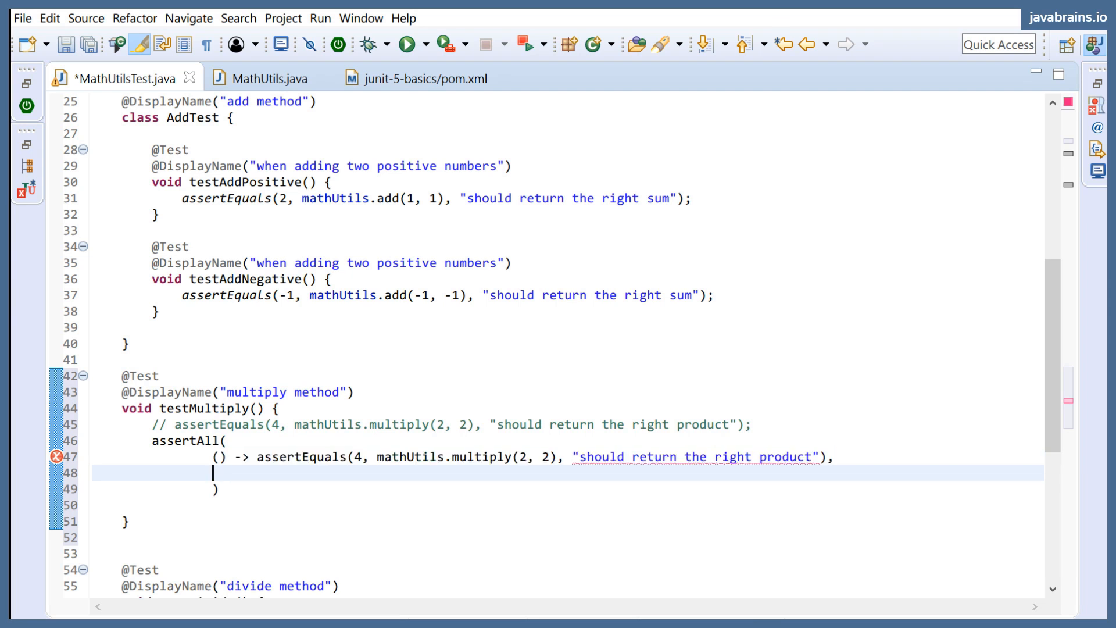
Step: Duplicate the lambda with expected value 0 and drop the message arguments
text(() -> assertEquals(4, mathUtils.multiply(2, 2), "should return the right product"),)
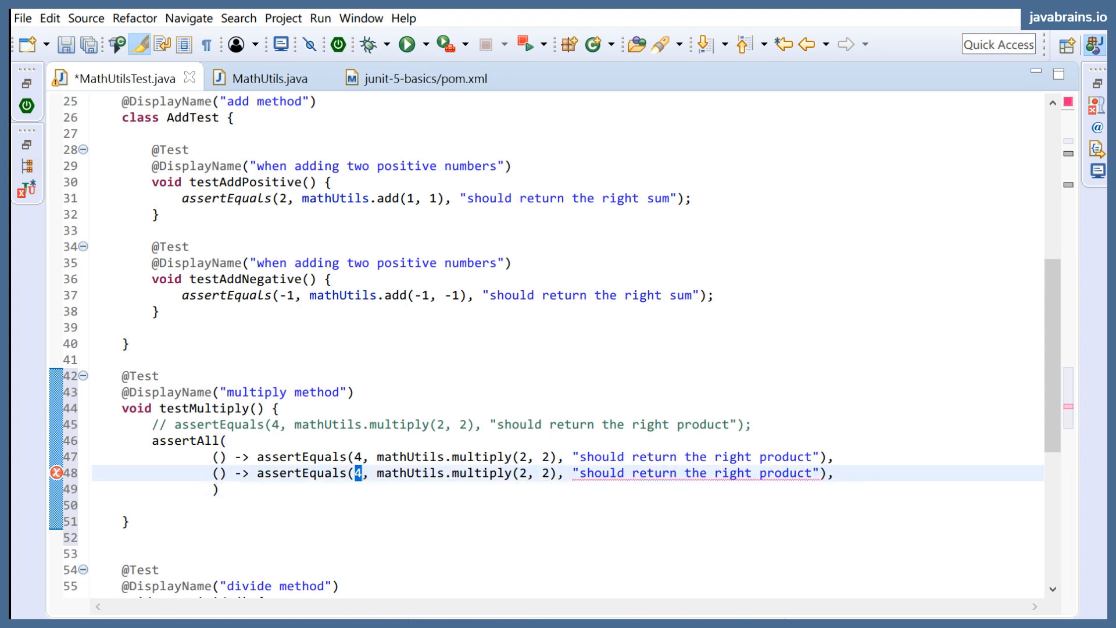
text(0)
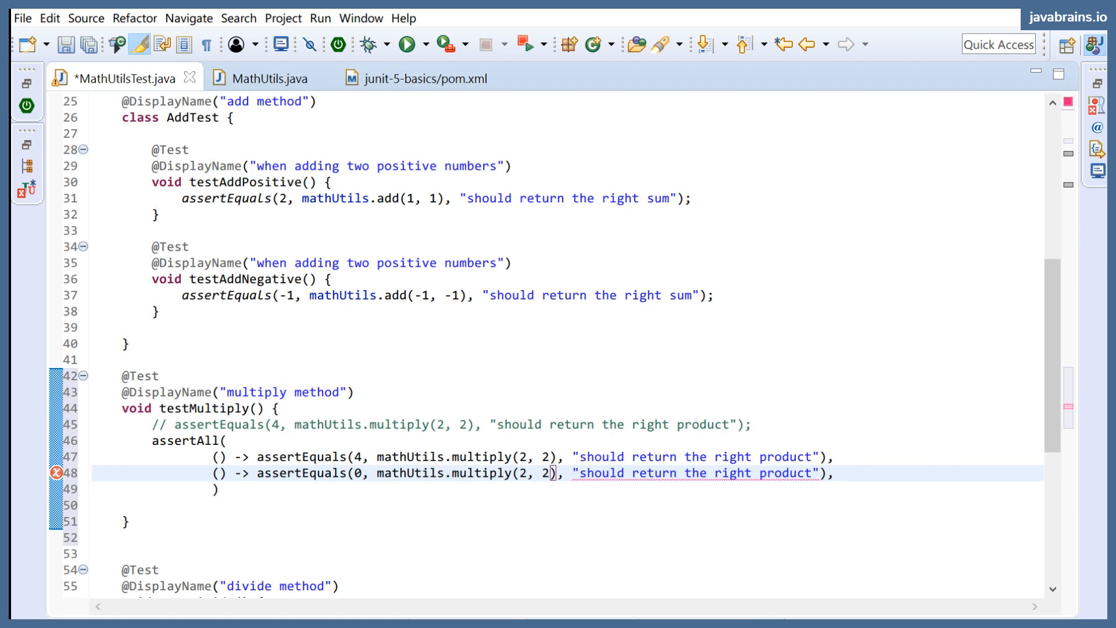
drag(565, 456, 799, 455)
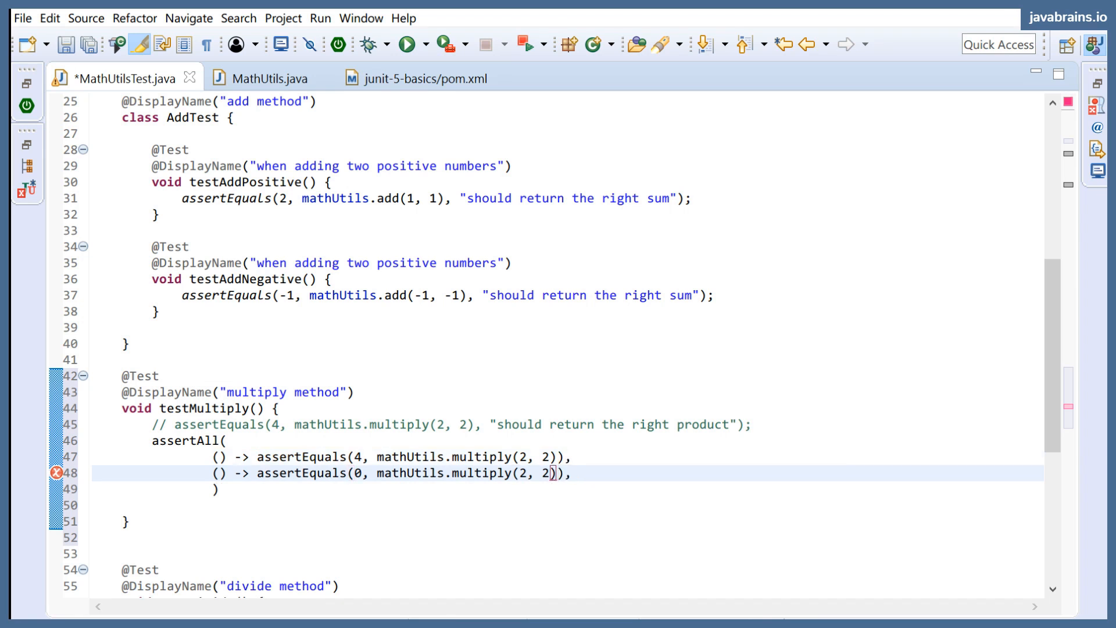
double_click(546, 473)
text(0)
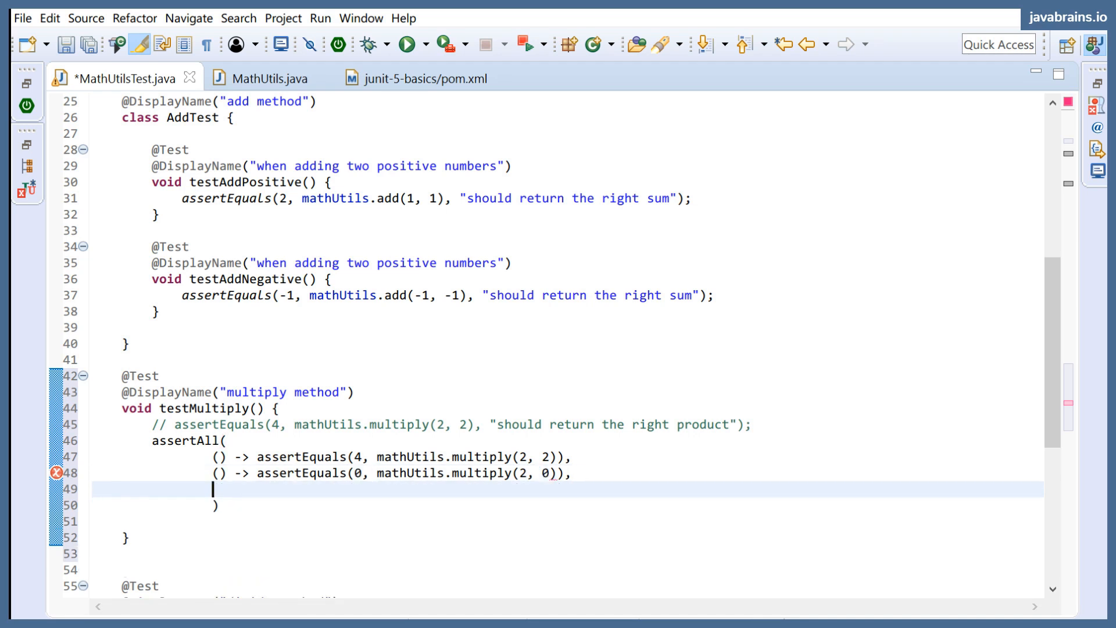
Step: Add a third lambda checking multiply(2, -1) equals -2 and close assertAll with a semicolon
text(() -> assertEquals(0, mathUtils.multiply(2, 0)),)
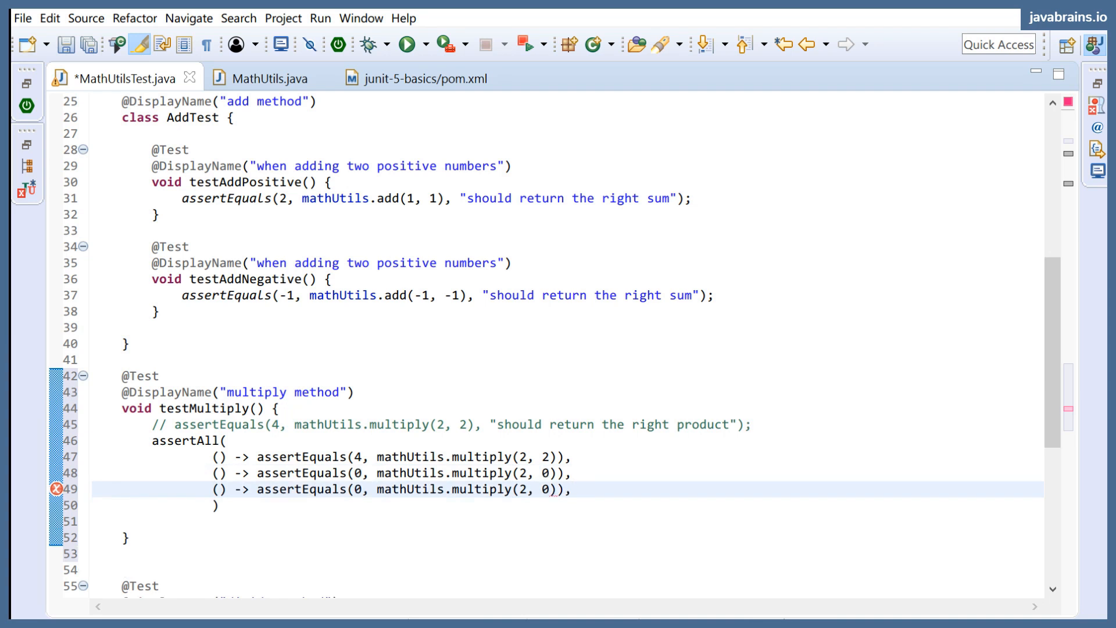
drag(359, 489, 551, 489)
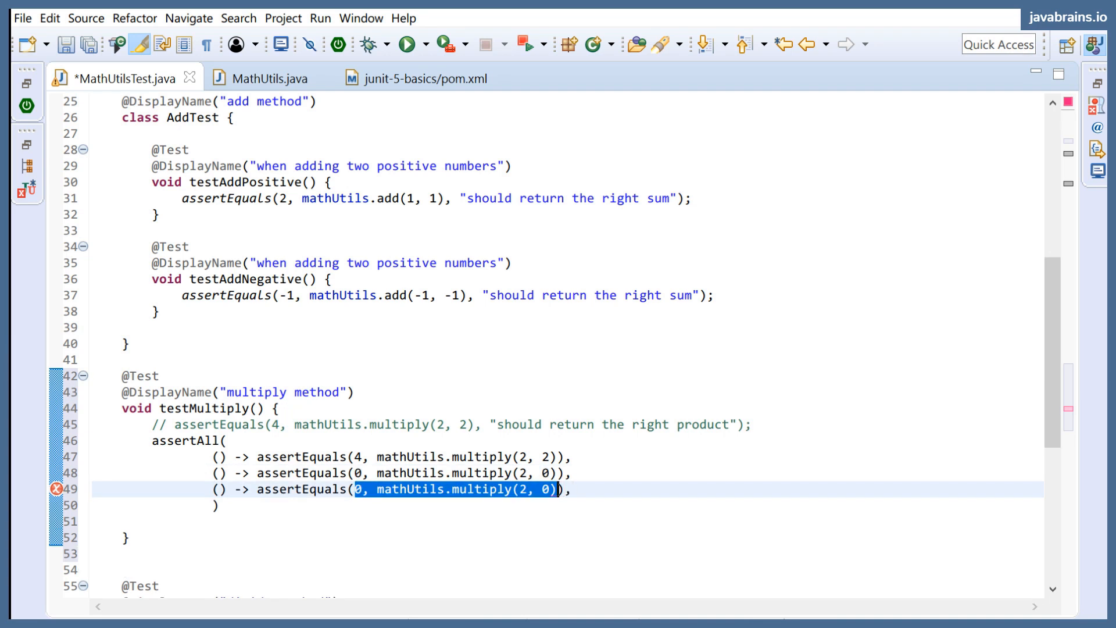
key(Delete)
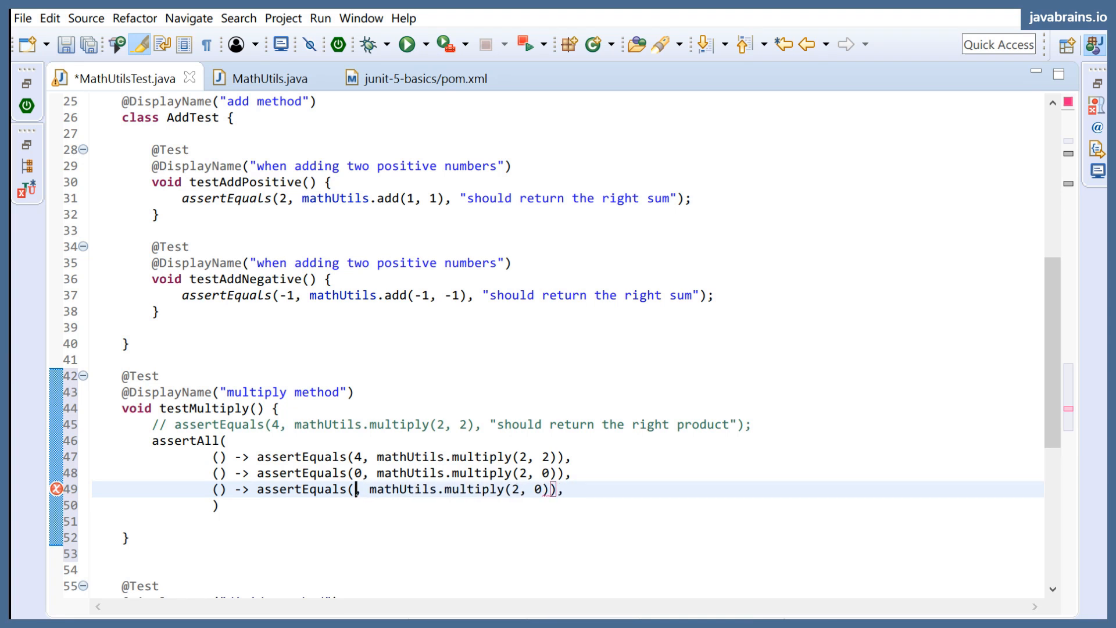
text(-2)
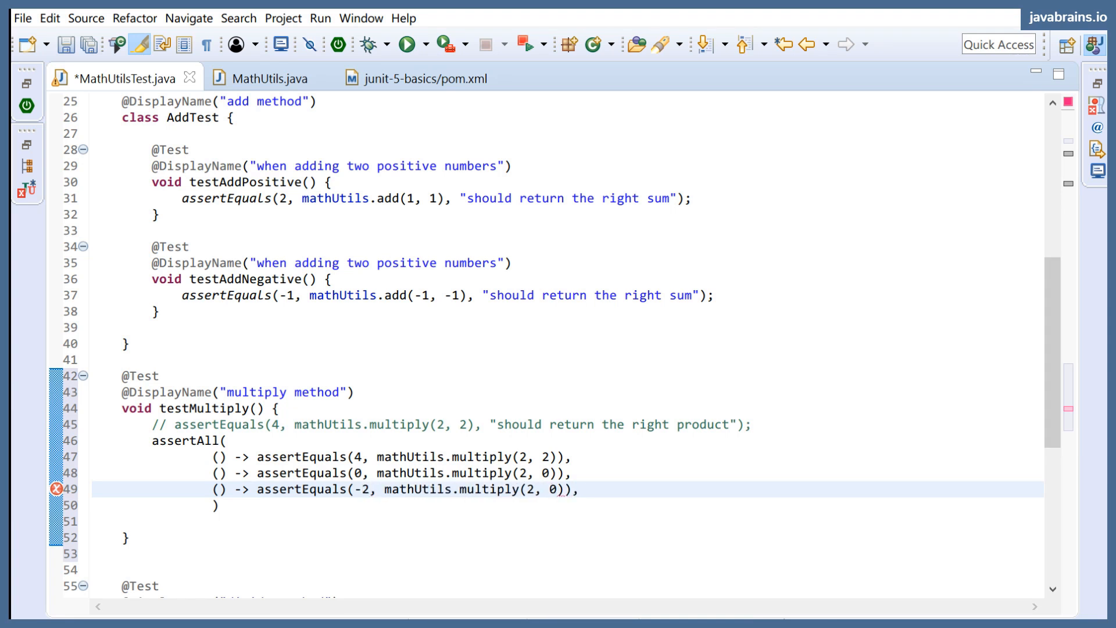
double_click(556, 489)
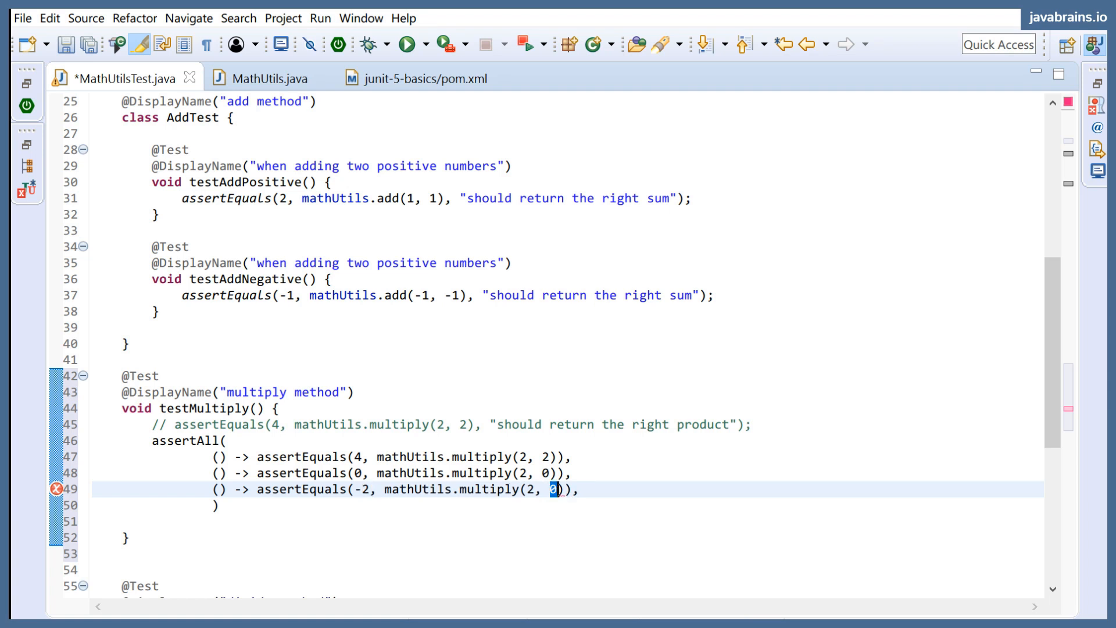
text(-1)
click(568, 504)
text(;)
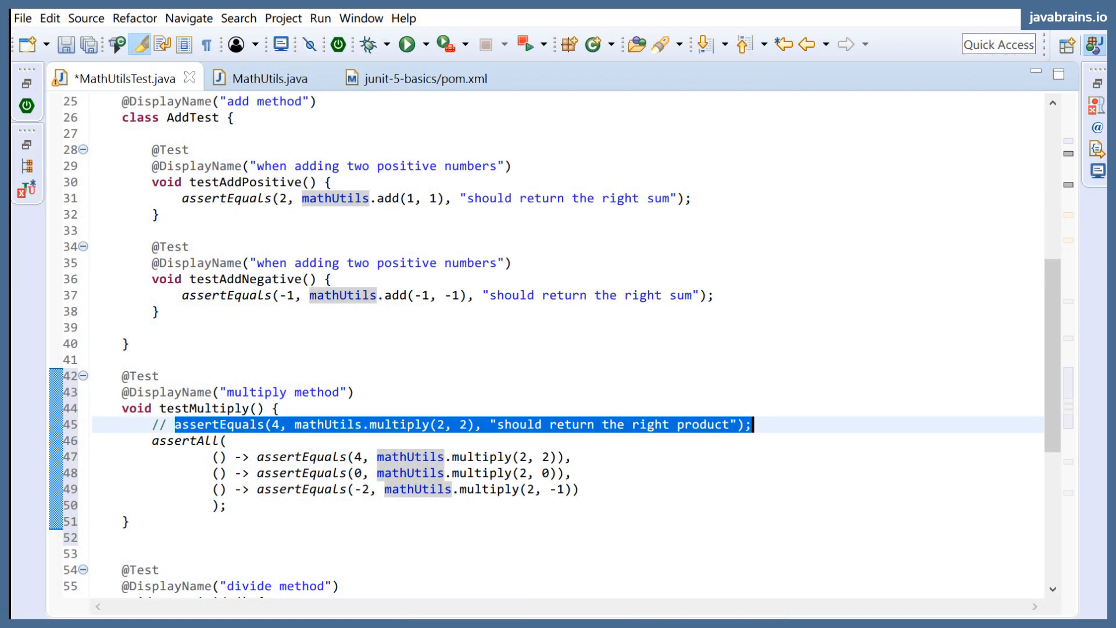
key(Delete)
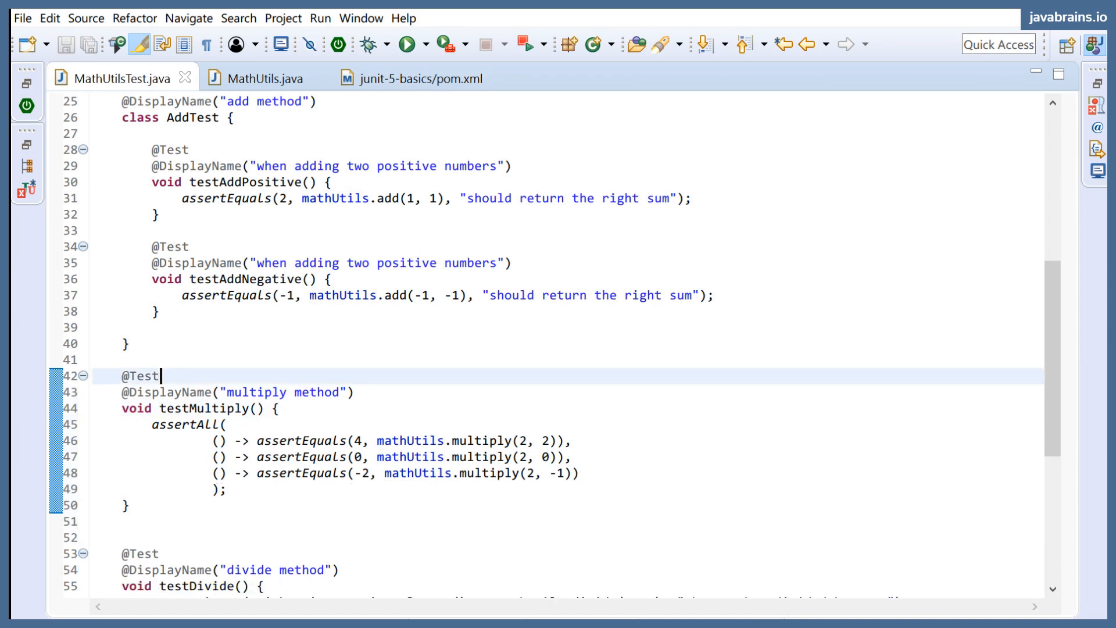
drag(260, 439, 127, 526)
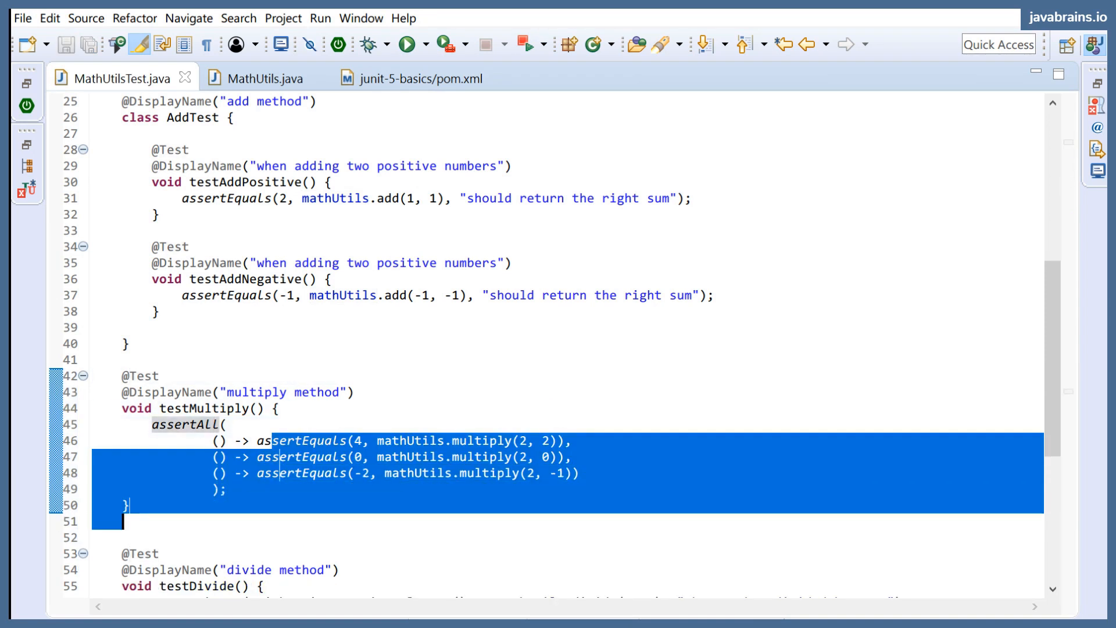
click(407, 43)
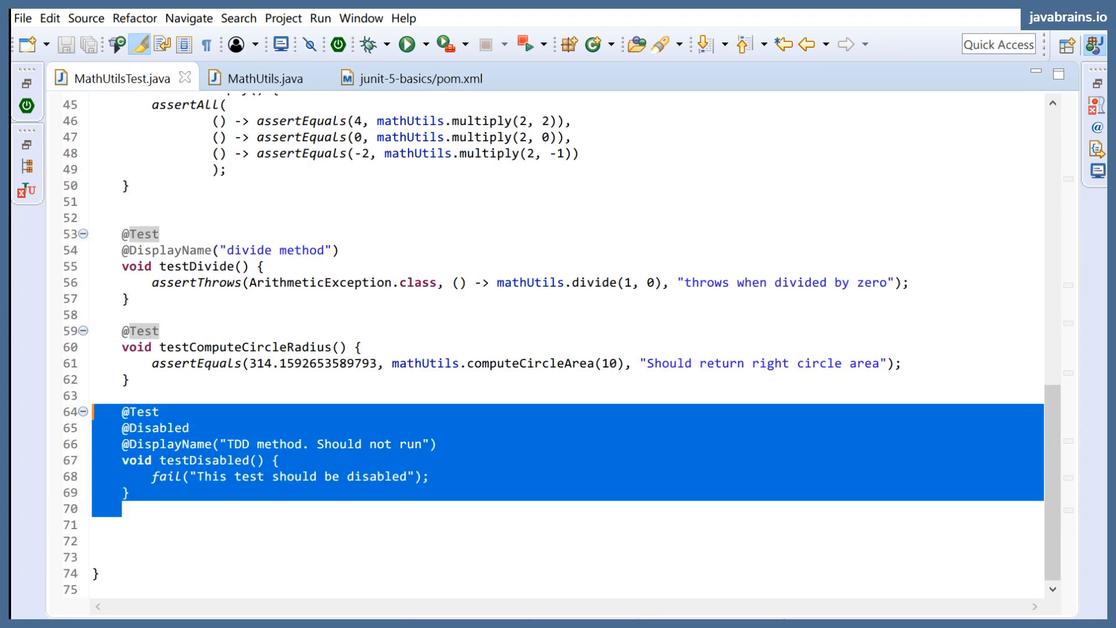
key(Delete)
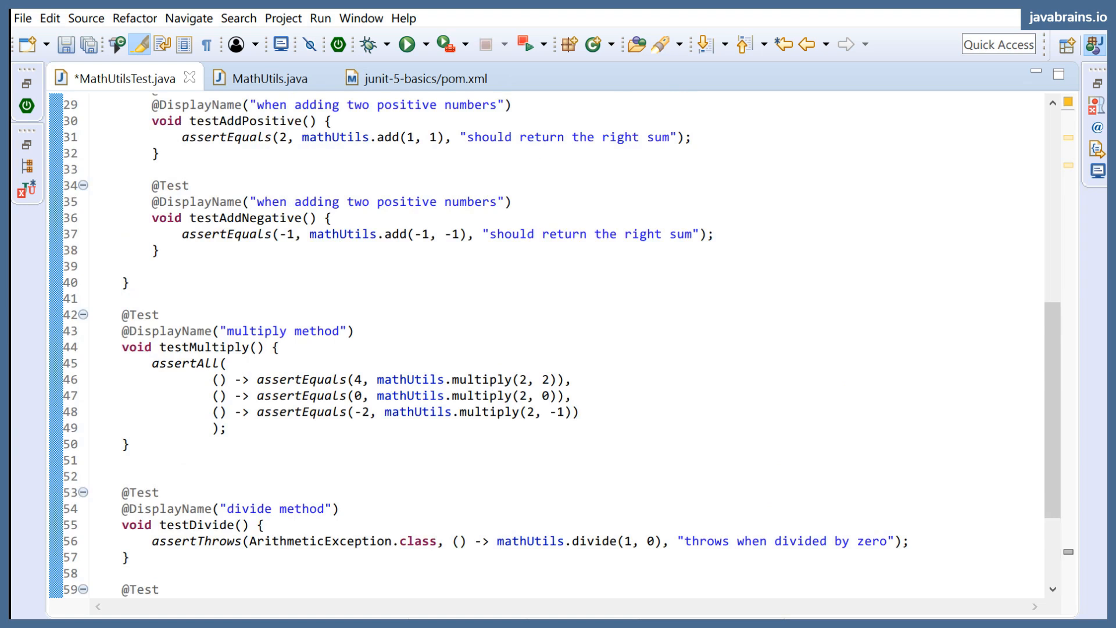
Step: Change testAddNegative's expected sum to -2, save, and show the JUnit results
click(408, 44)
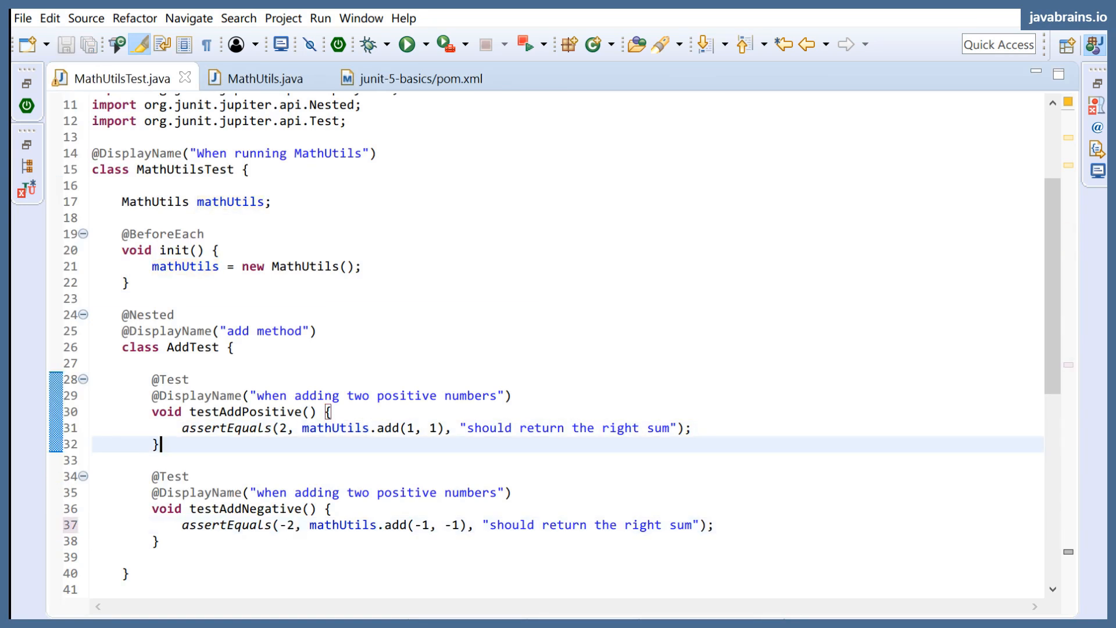
scroll(down, 3)
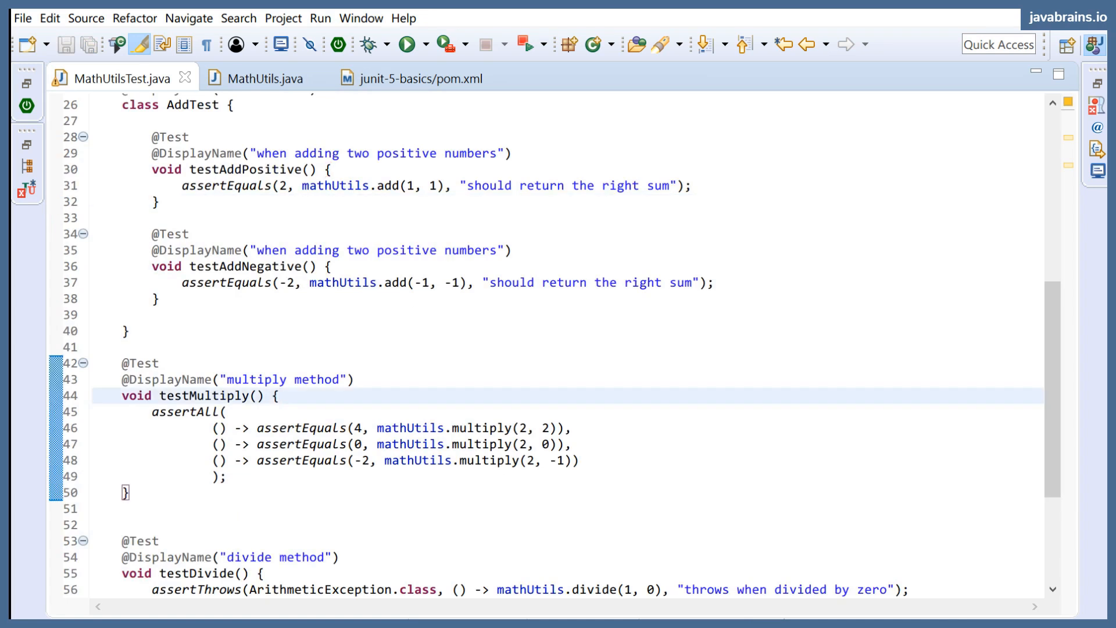
click(405, 44)
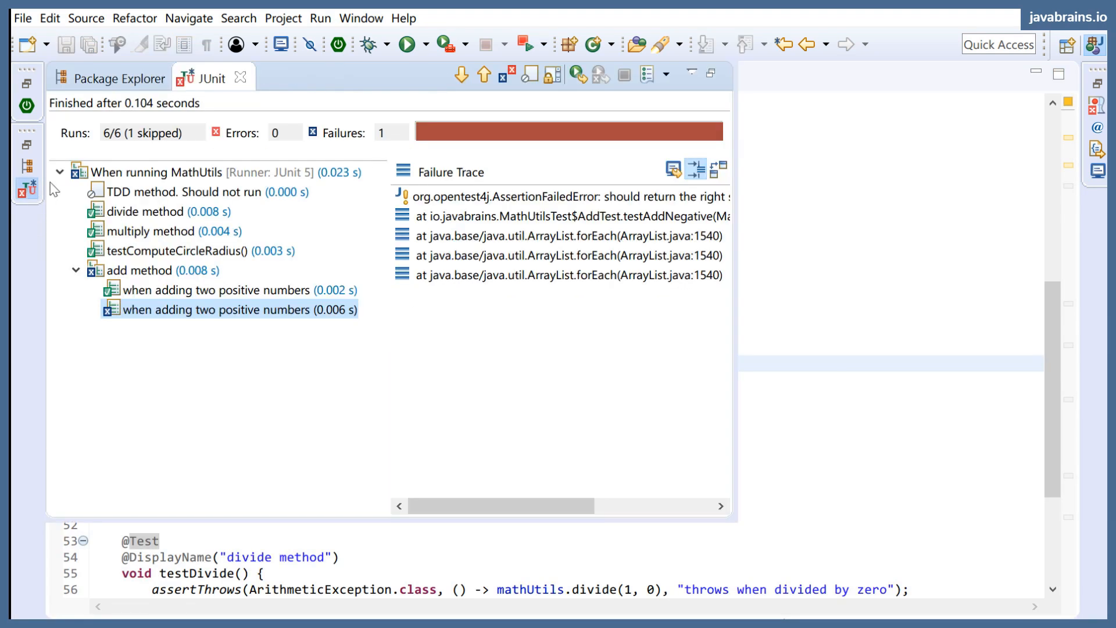
Step: Rerun the test class to a green 5/5 bar, then hide the JUnit view
click(407, 45)
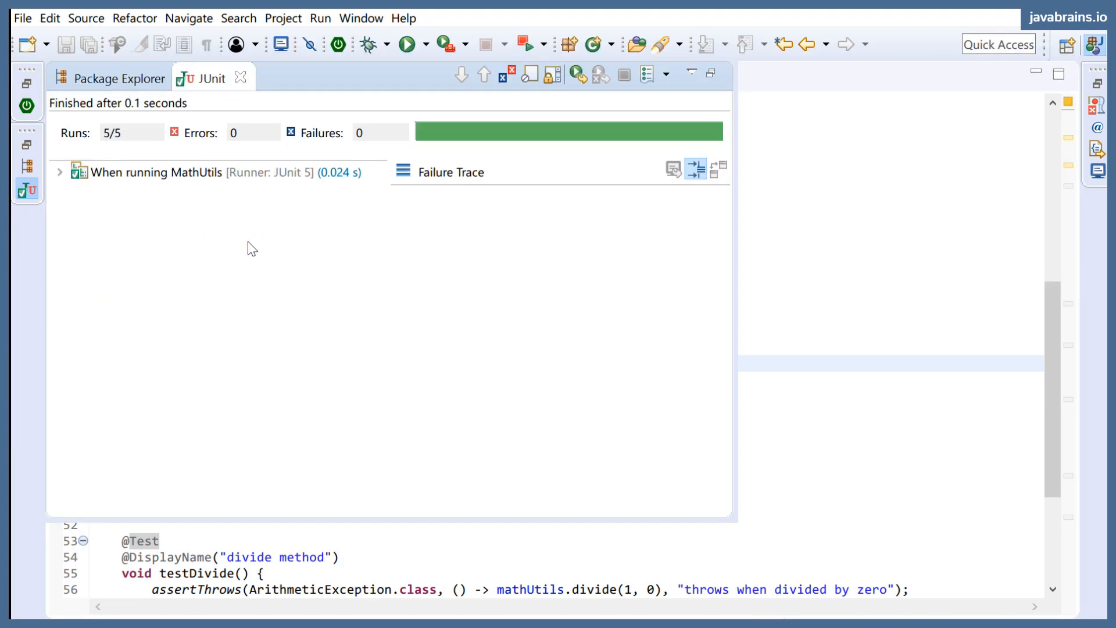
click(61, 173)
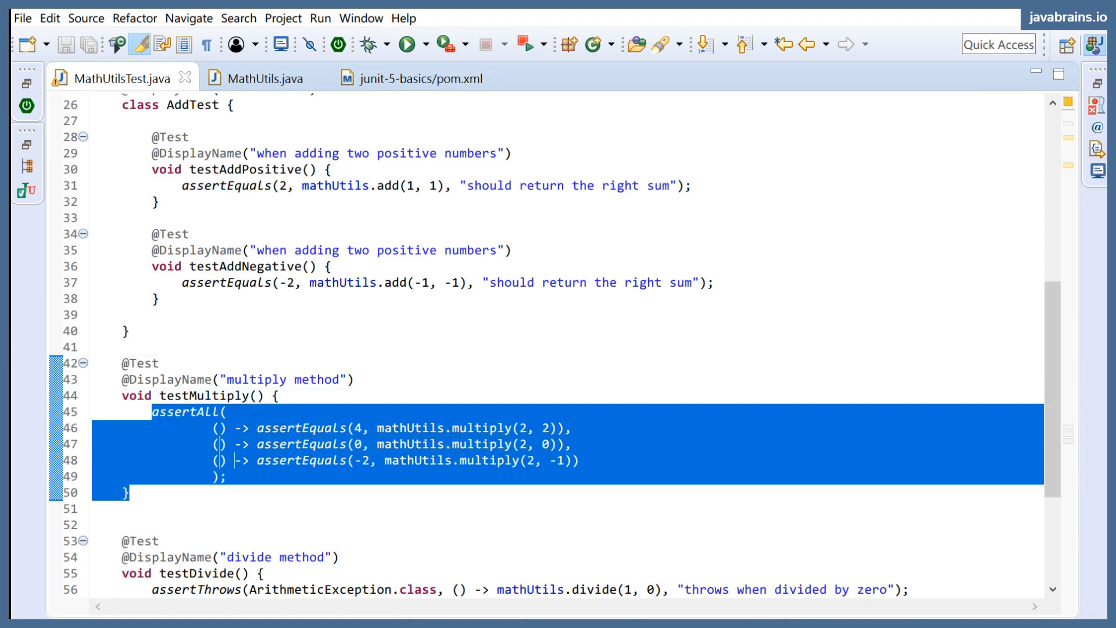
click(277, 396)
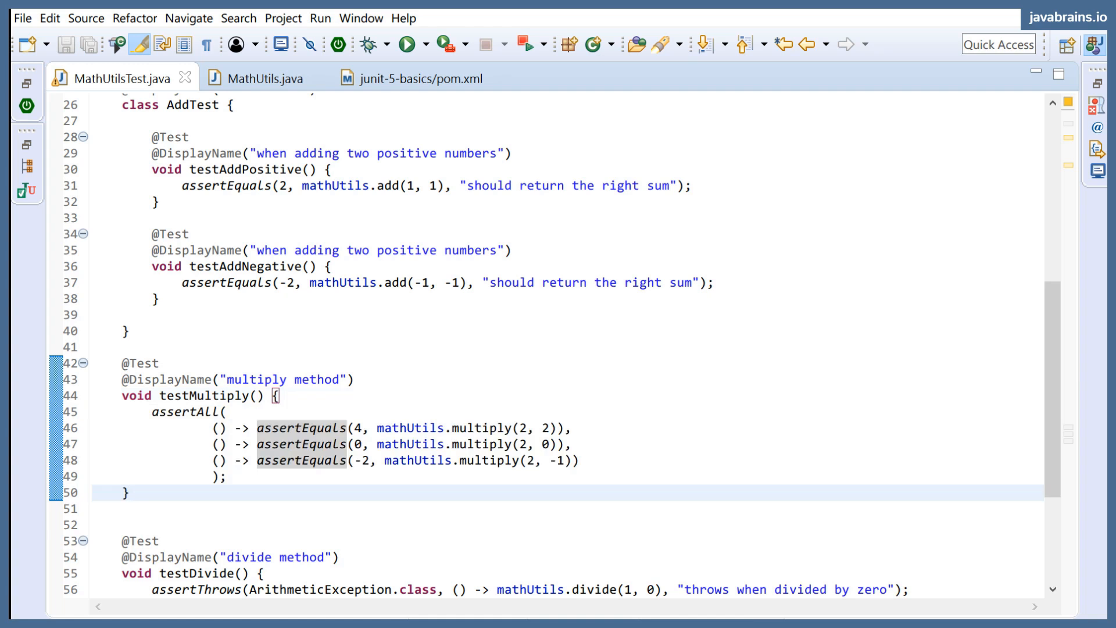